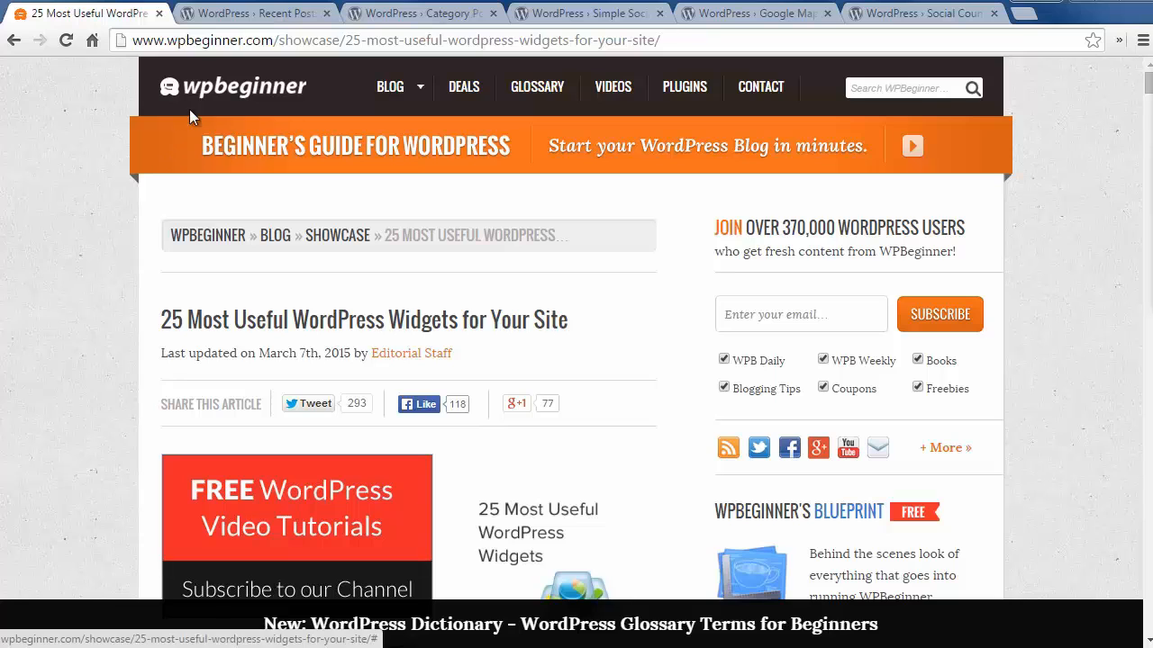
# Tour the Recent Posts Widget With Thumbnails, Category Posts Widget, Simple Social Icons and Google Maps Widget tabs, ending on Image Widget
pyautogui.click(252, 12)
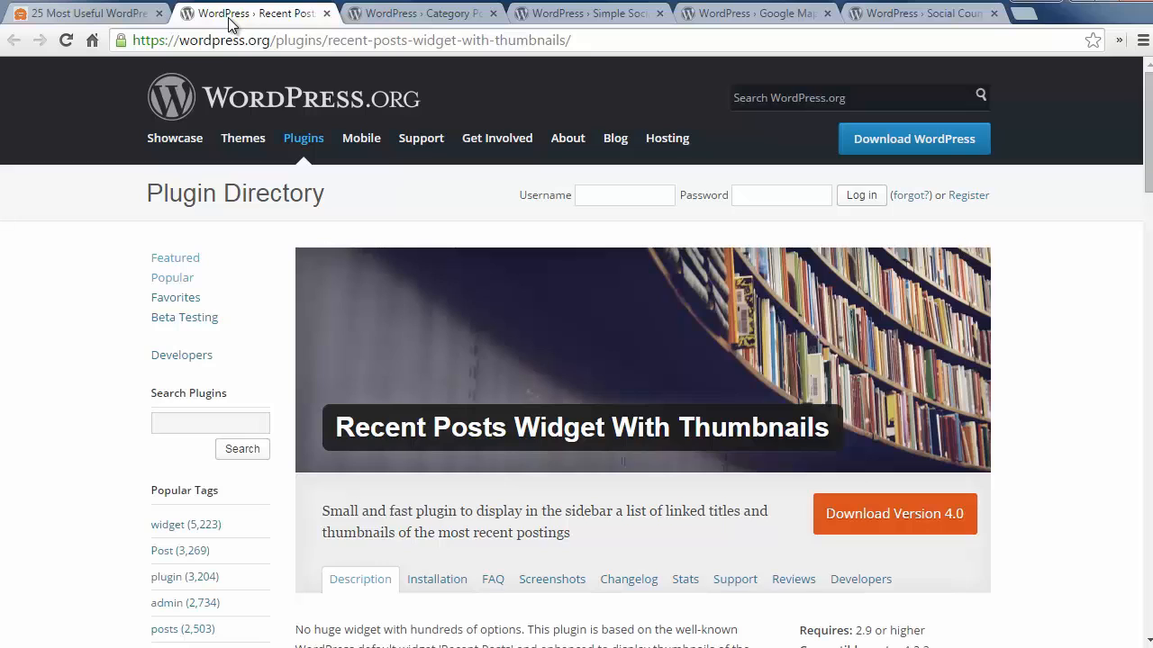
pyautogui.moveTo(365, 16)
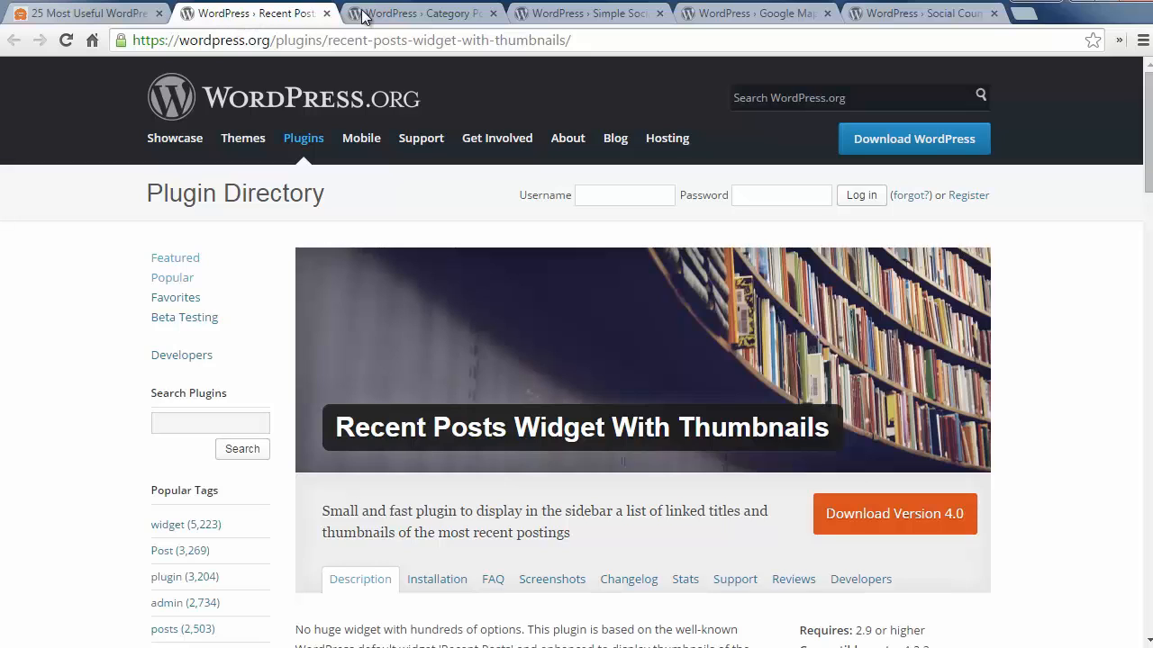
pyautogui.click(423, 12)
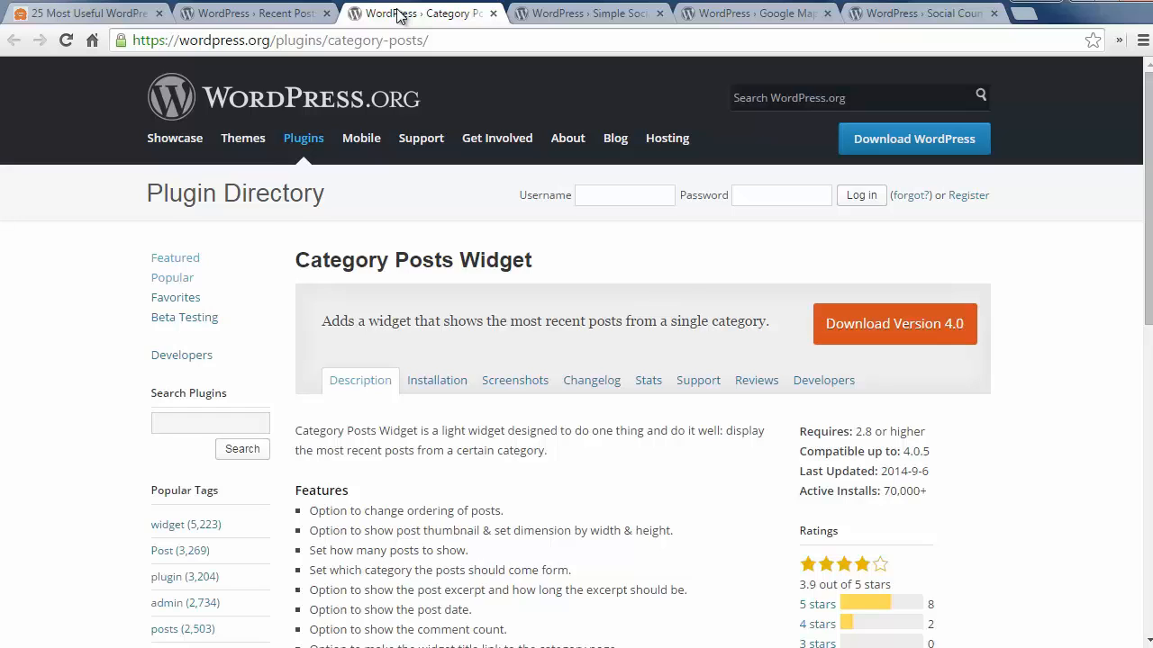
pyautogui.click(586, 12)
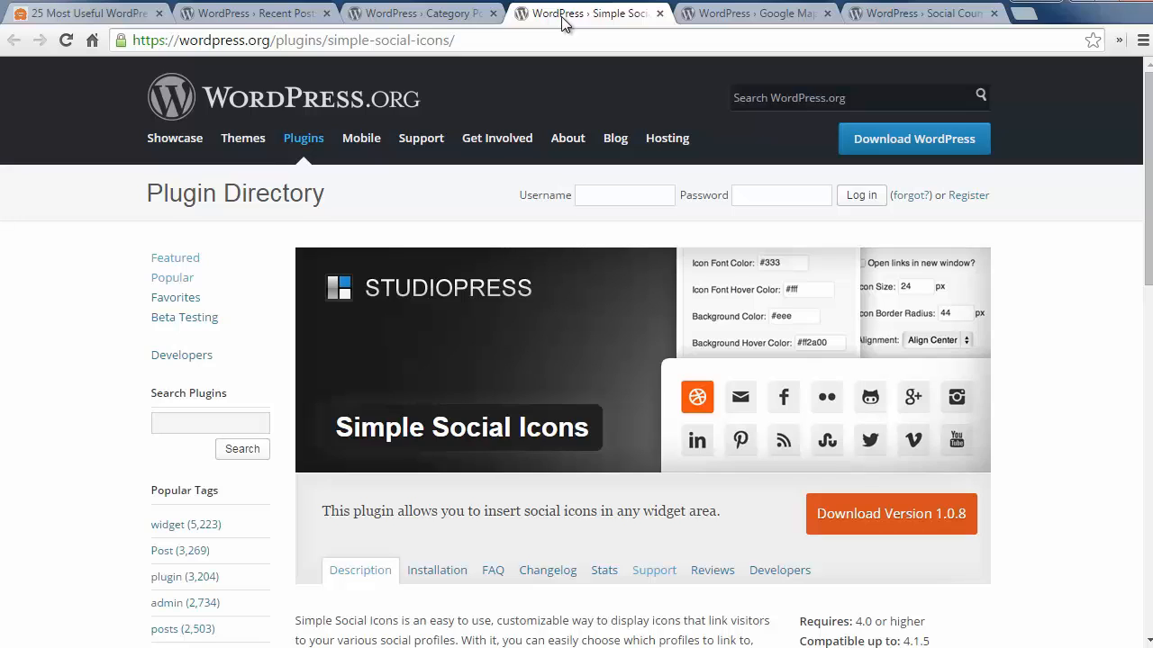
pyautogui.moveTo(662, 16)
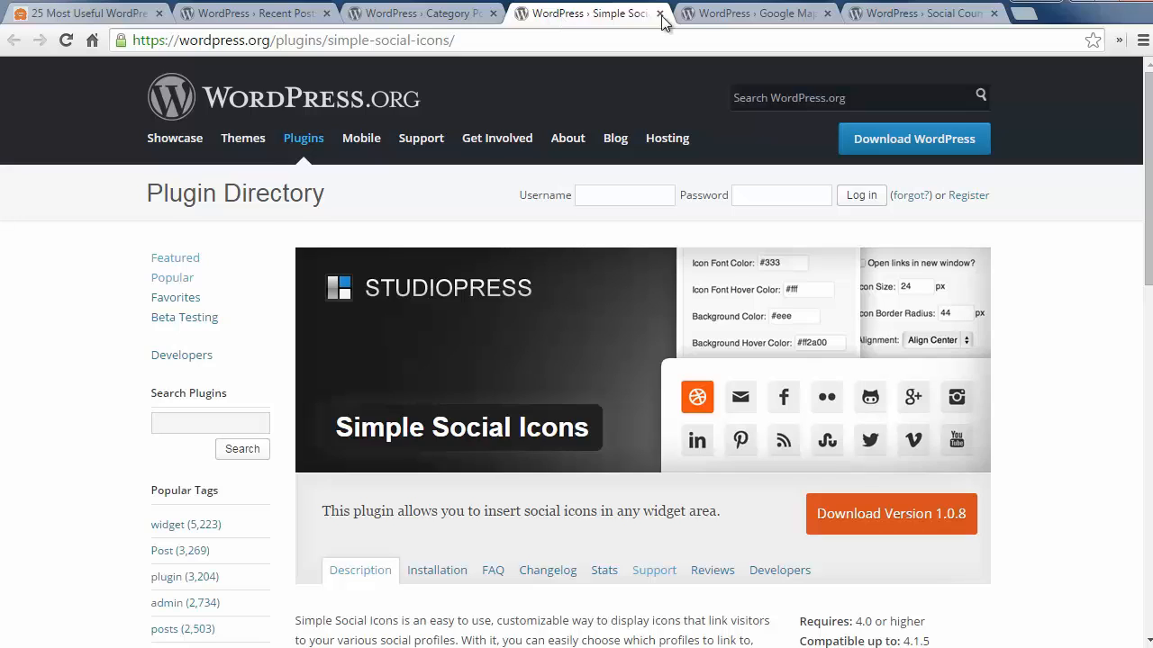
pyautogui.click(755, 12)
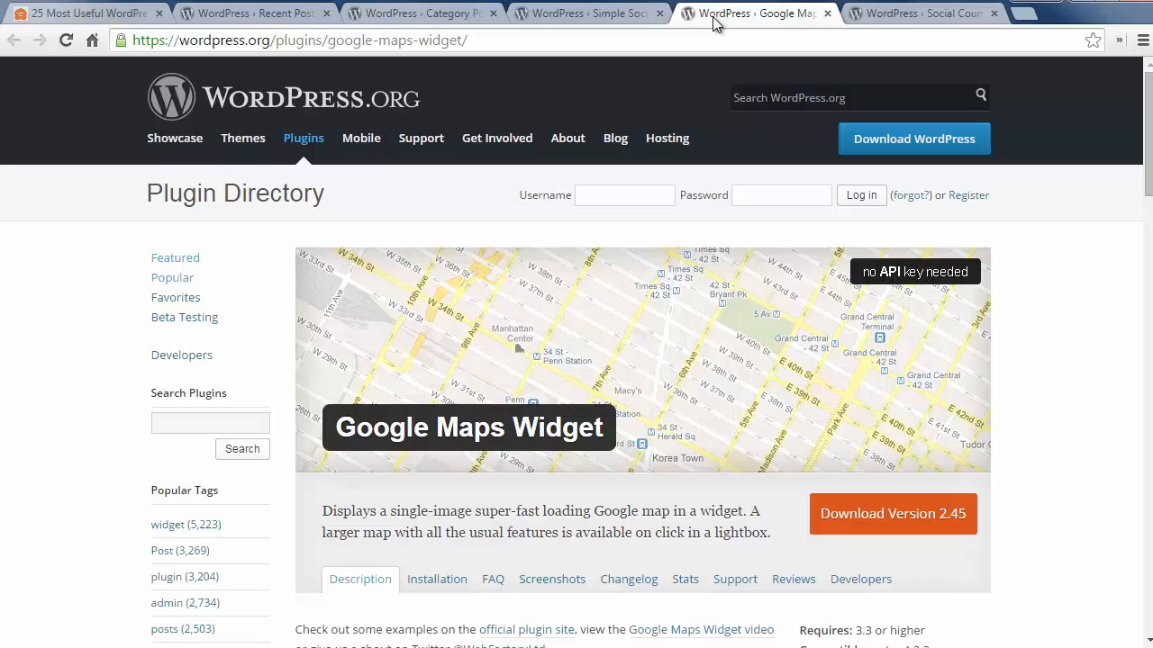
pyautogui.click(922, 13)
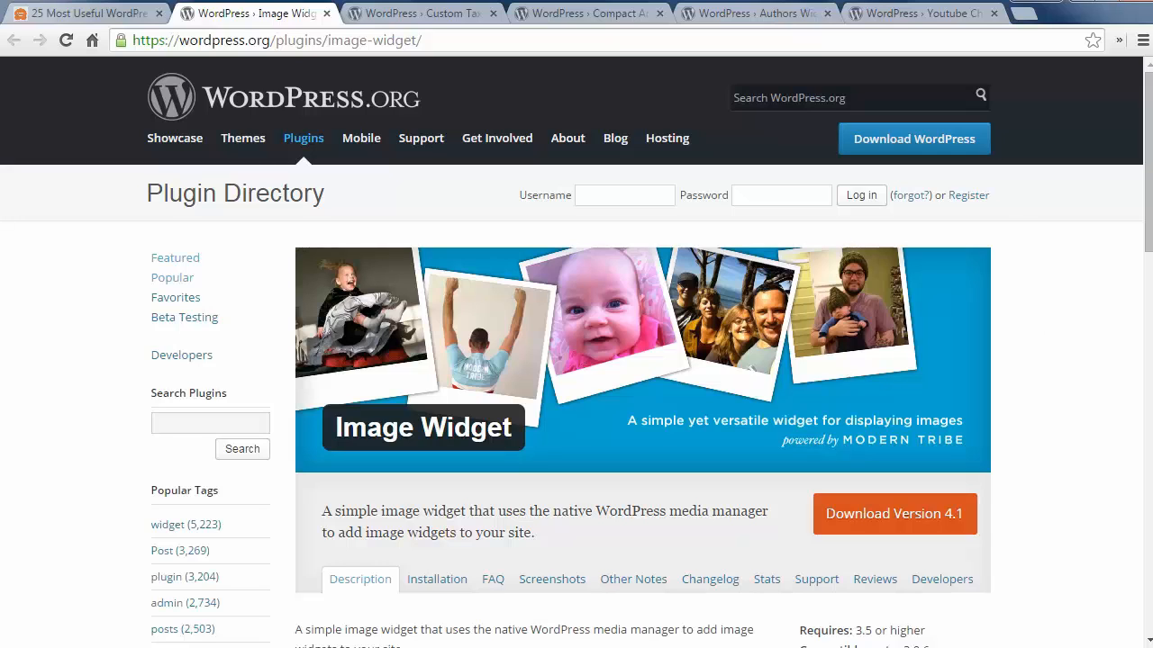
pyautogui.moveTo(439, 18)
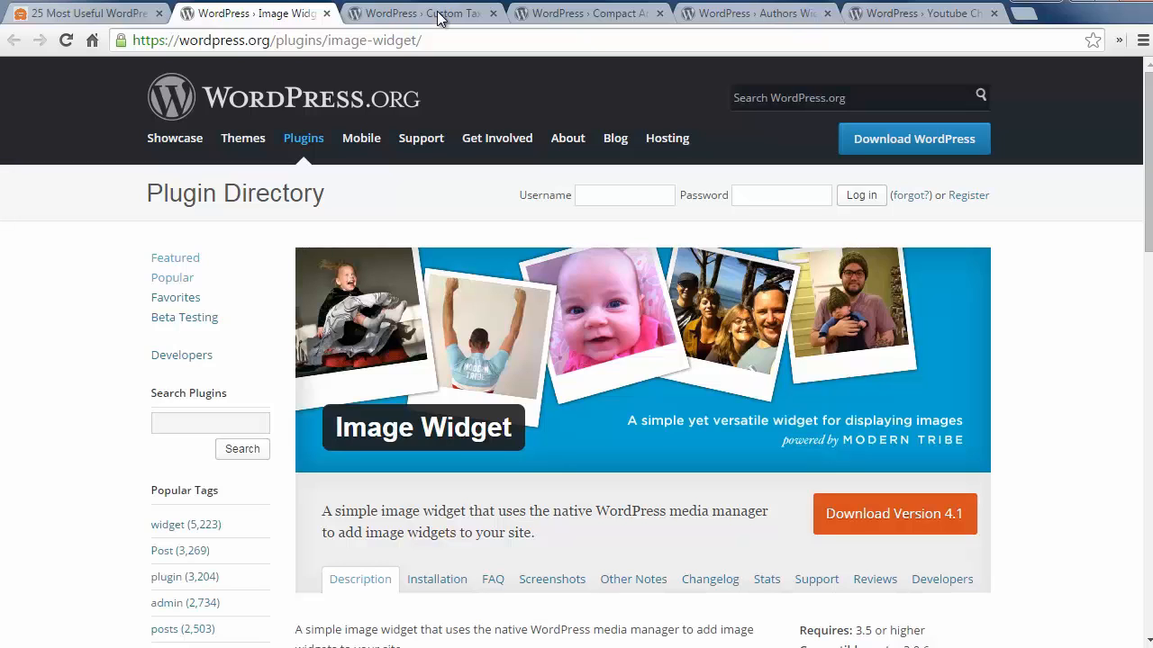
# Tour the Custom Taxonomies Menu Widget, Compact Archives and Authors Widget tabs, ending on OptinMonster
pyautogui.click(419, 13)
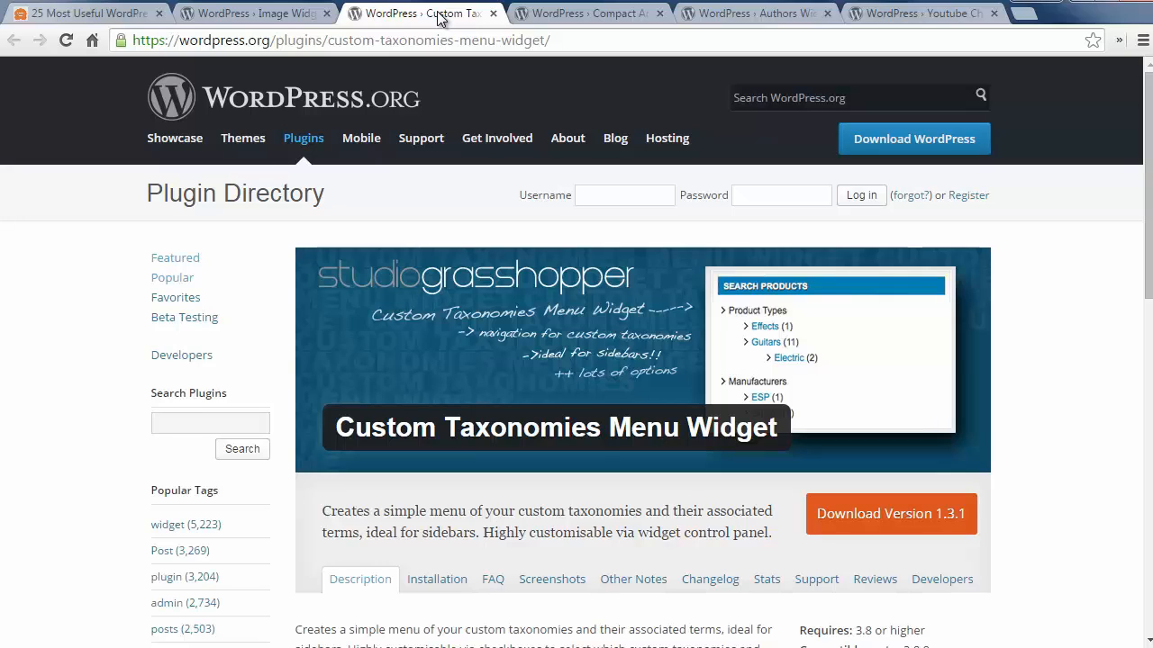
pyautogui.click(590, 13)
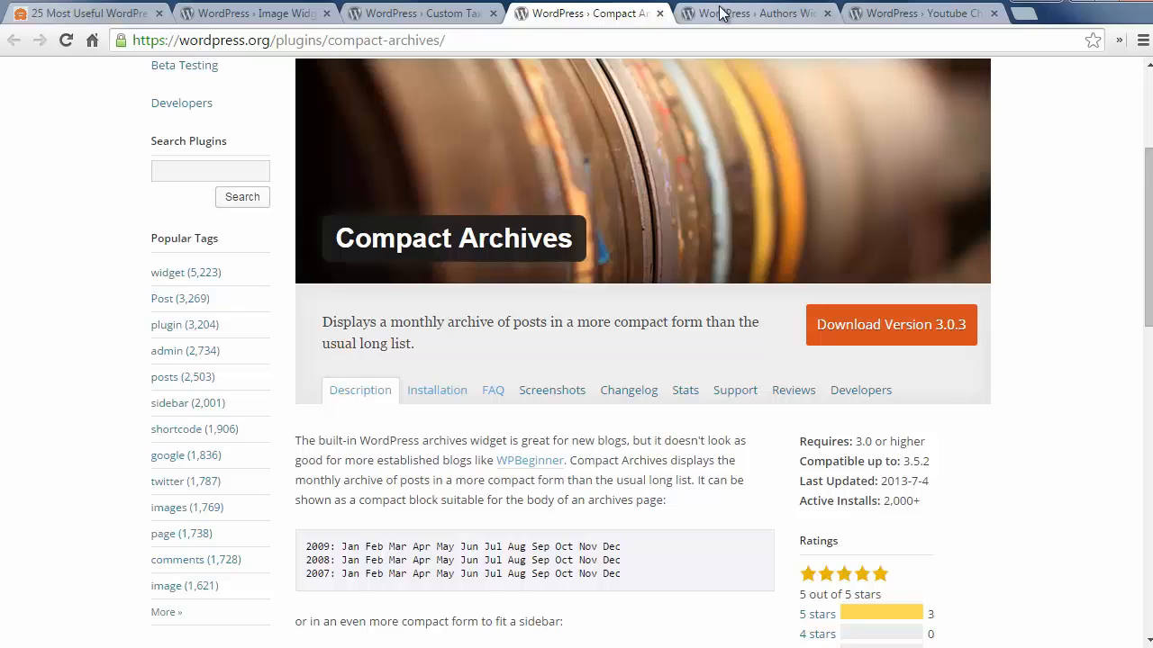
pyautogui.click(752, 12)
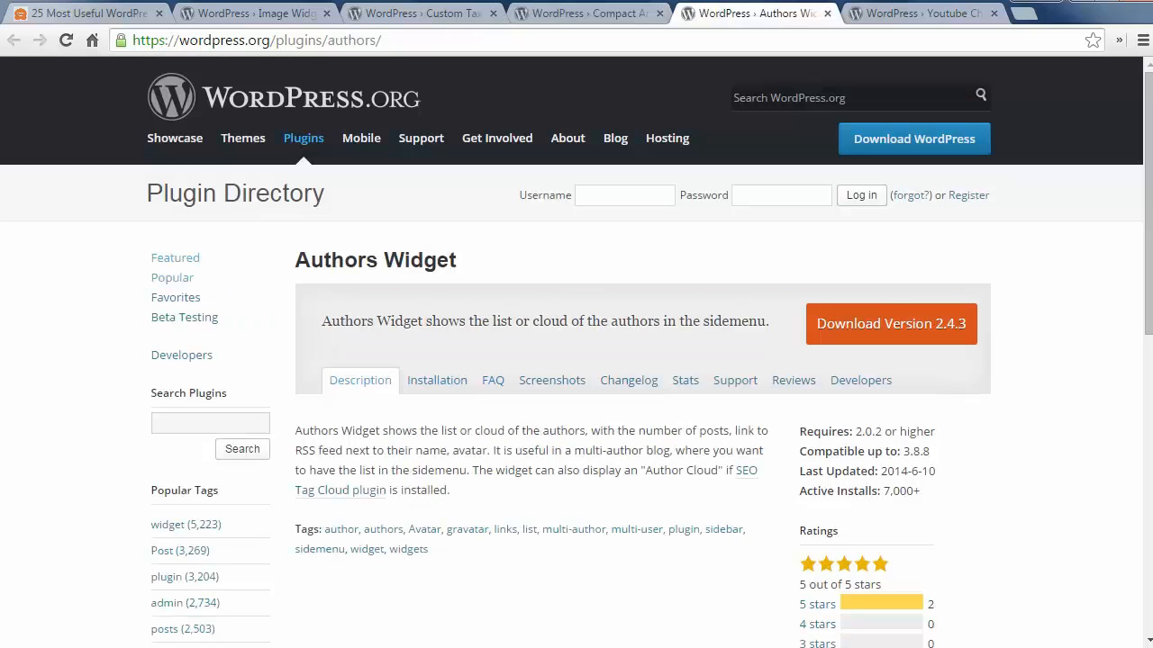
pyautogui.moveTo(893, 18)
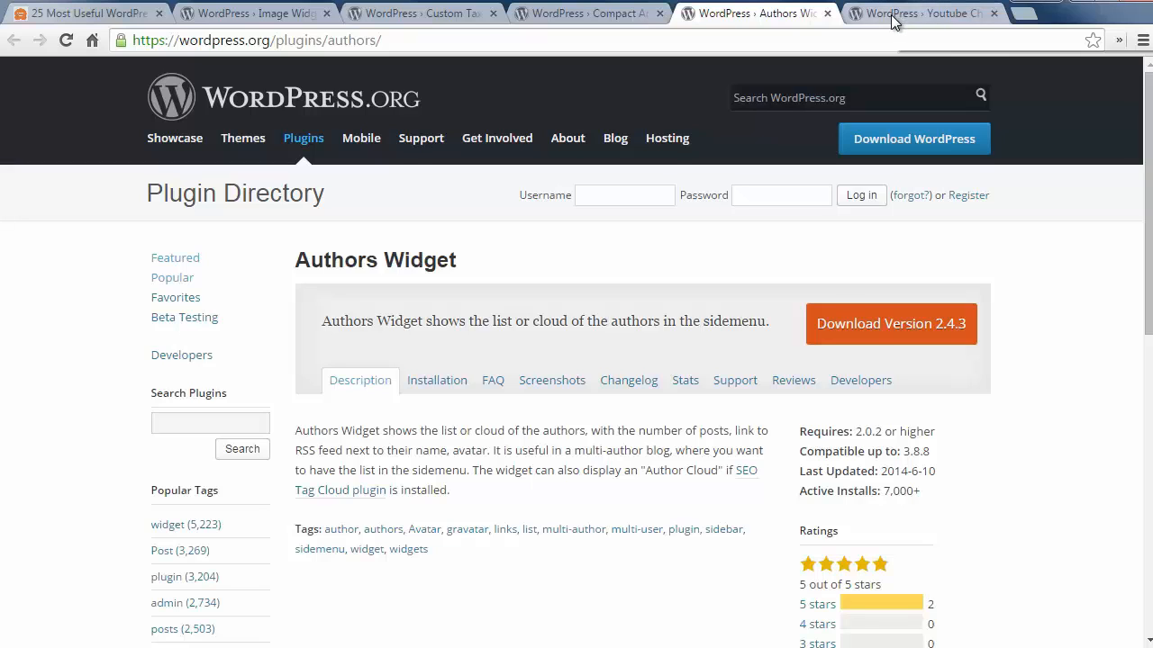
pyautogui.click(919, 12)
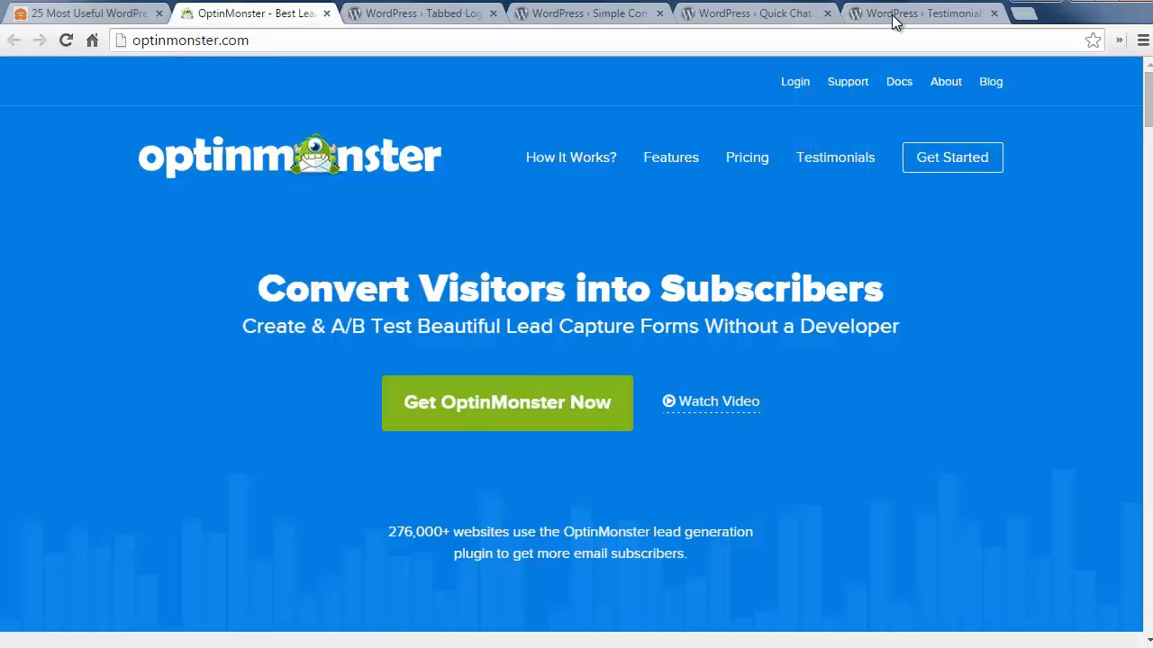
pyautogui.moveTo(896, 13)
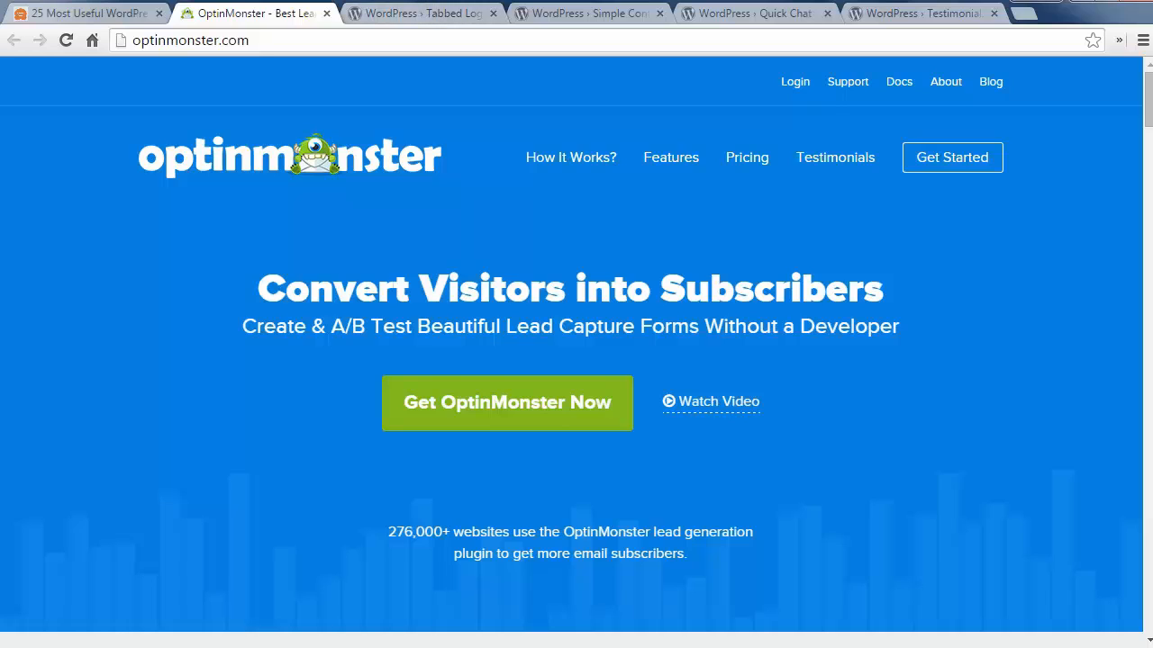
# Tour the Tabbed Login Widget, Simple Contact Info and Quick Chat tabs, ending on Whistles
pyautogui.click(421, 13)
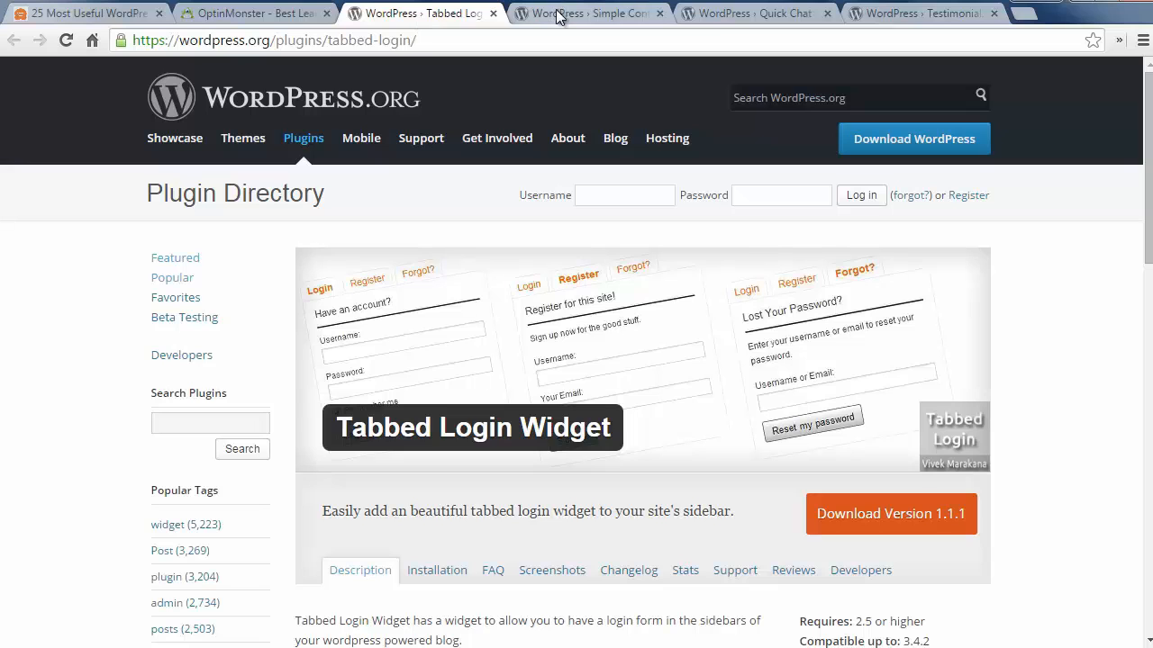
pyautogui.click(589, 13)
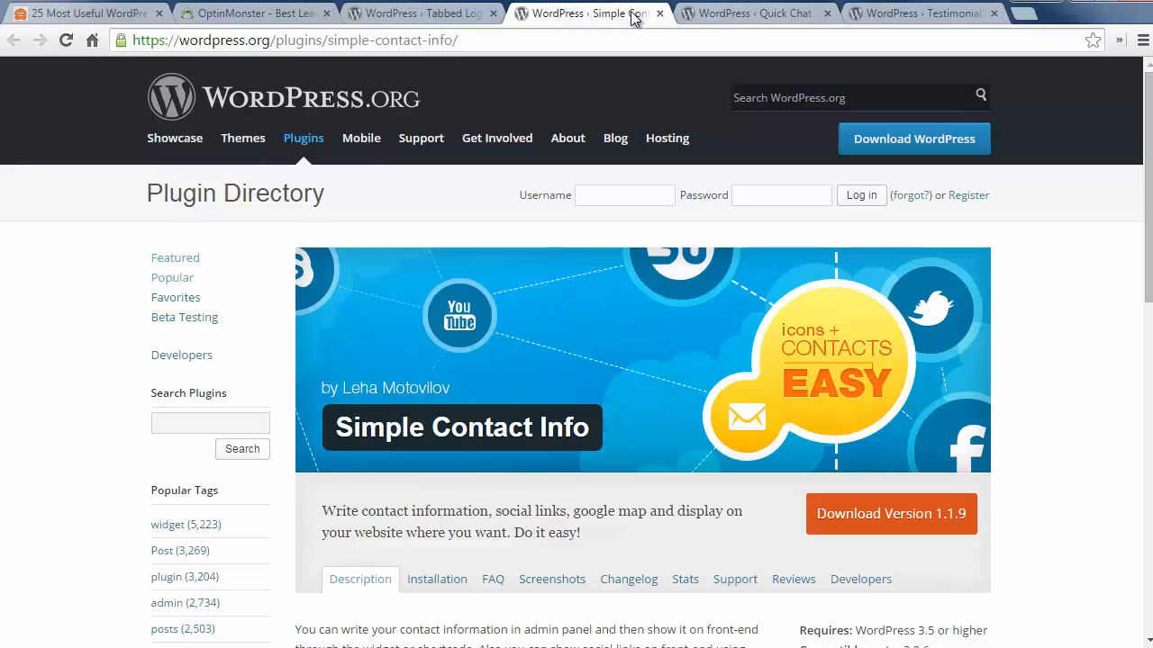
pyautogui.click(754, 12)
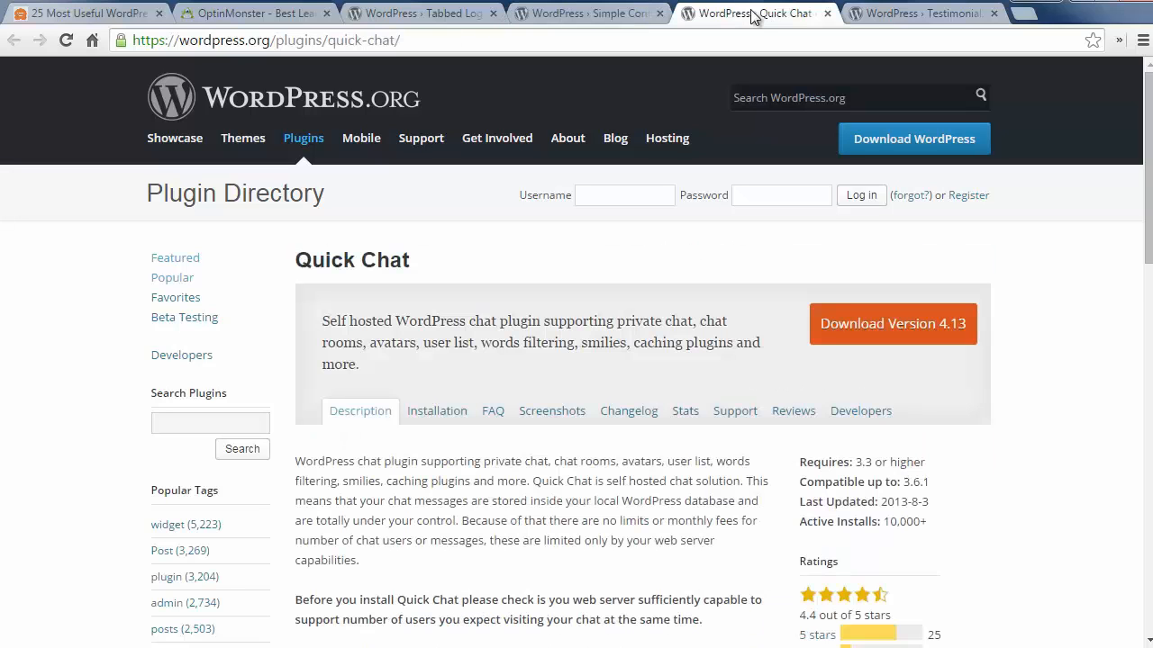
pyautogui.moveTo(810, 16)
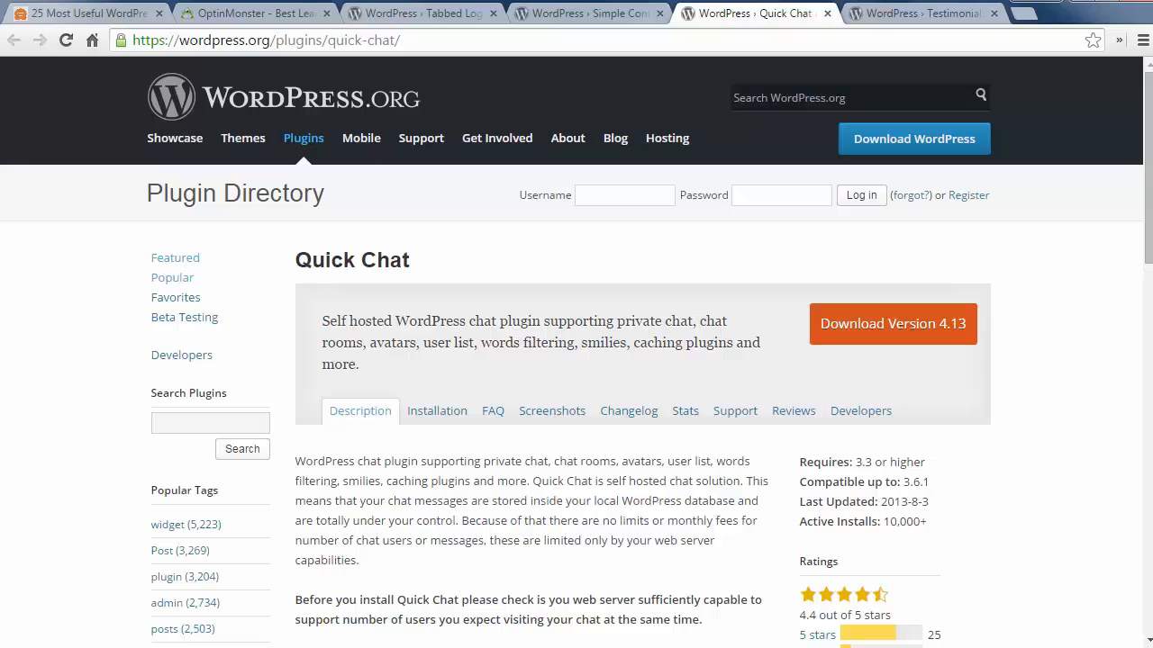
pyautogui.moveTo(886, 13)
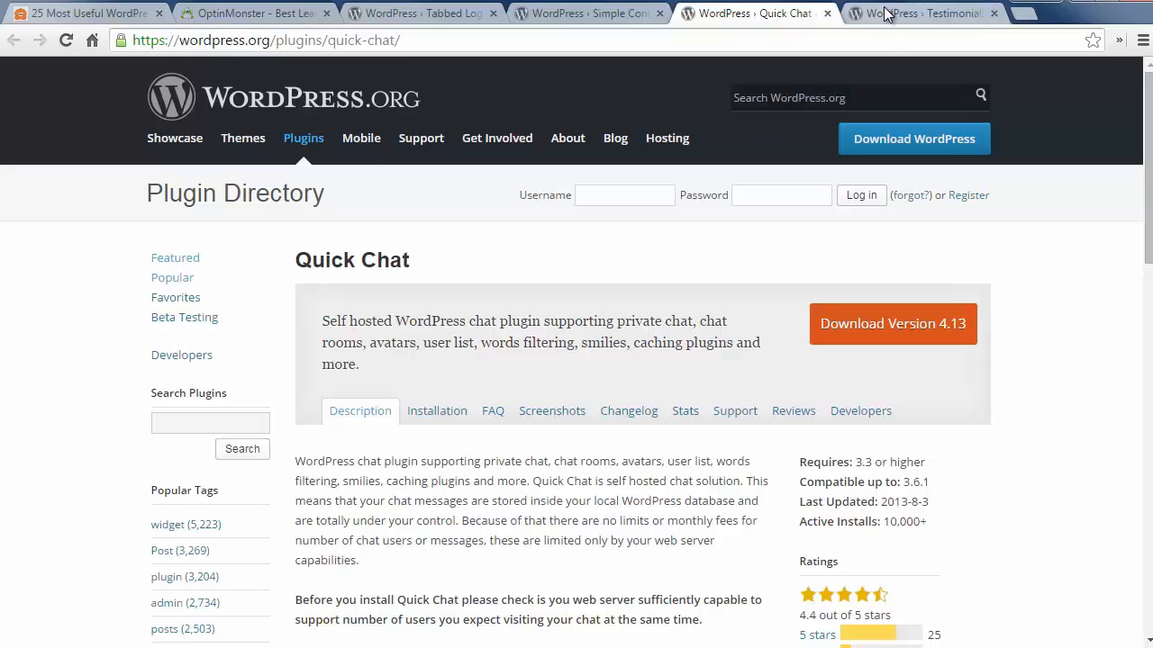
pyautogui.click(918, 13)
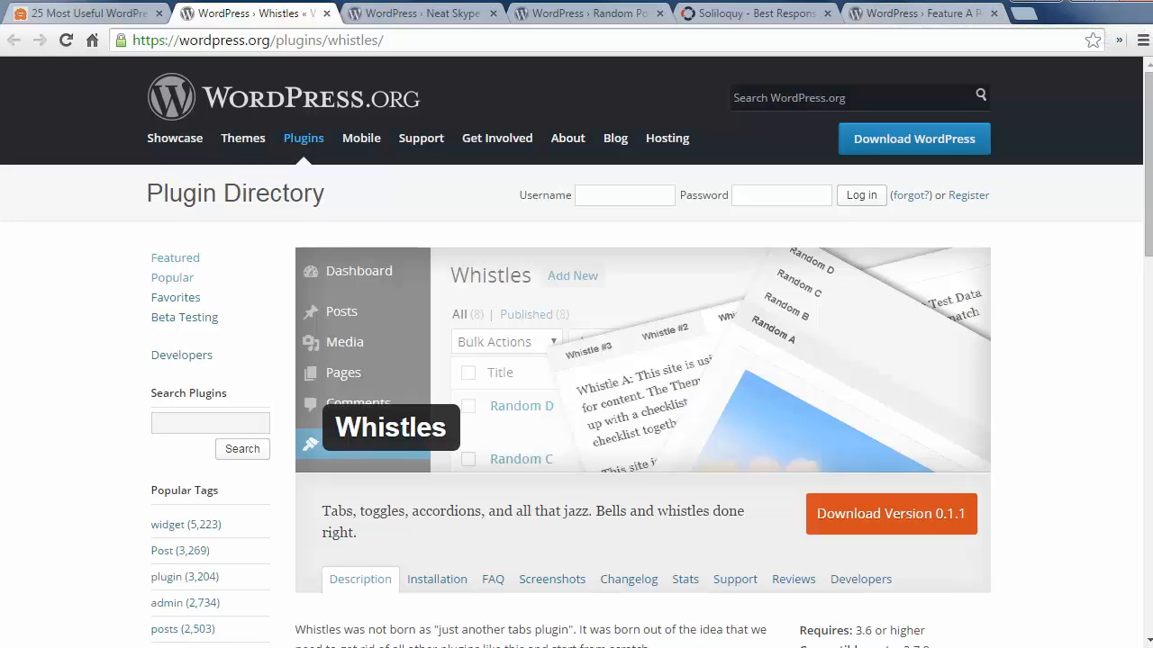
pyautogui.moveTo(441, 6)
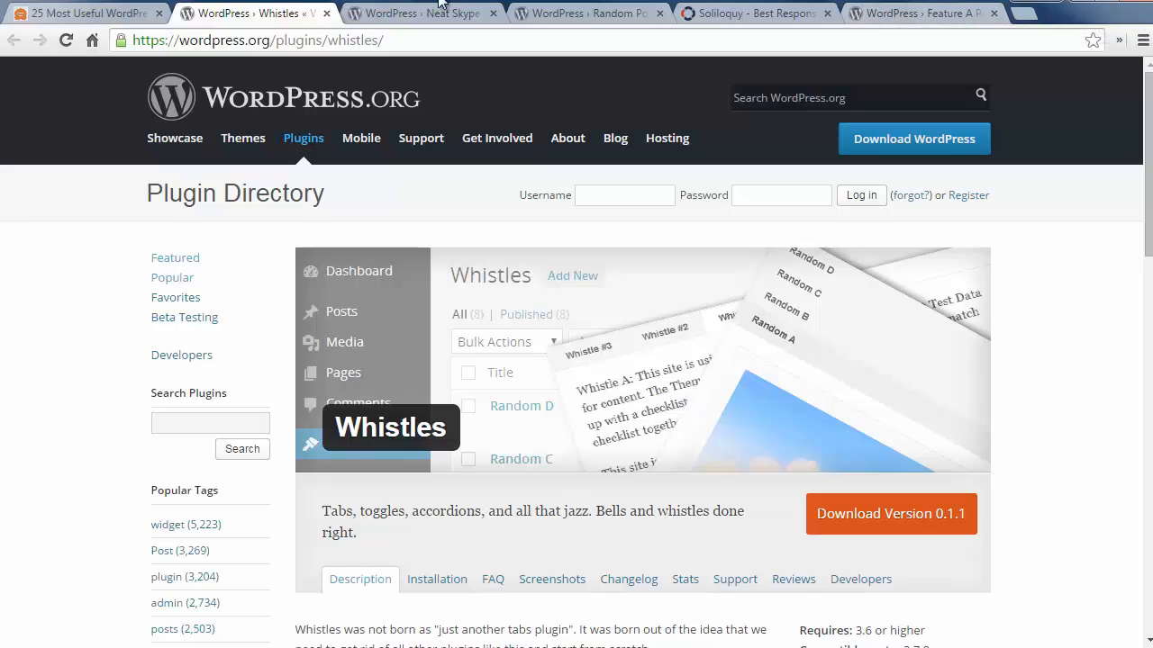
# Tour the Neat Skype Status, Random Posts Widget and Soliloquy tabs, ending on Envira Gallery
pyautogui.click(421, 12)
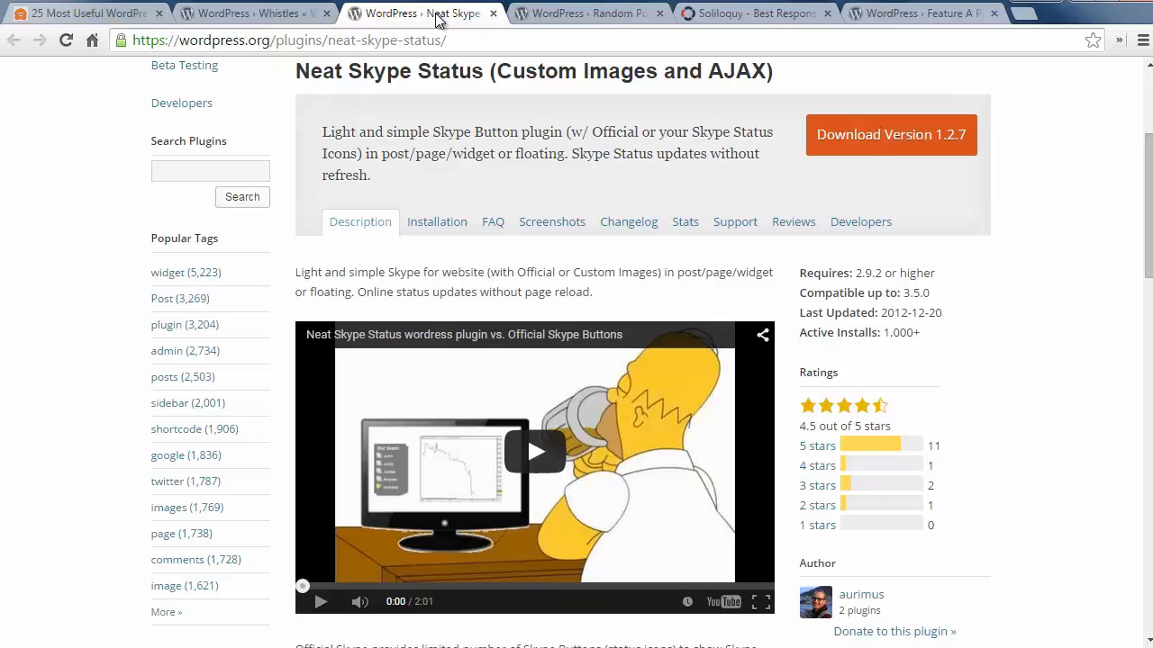
pyautogui.moveTo(553, 12)
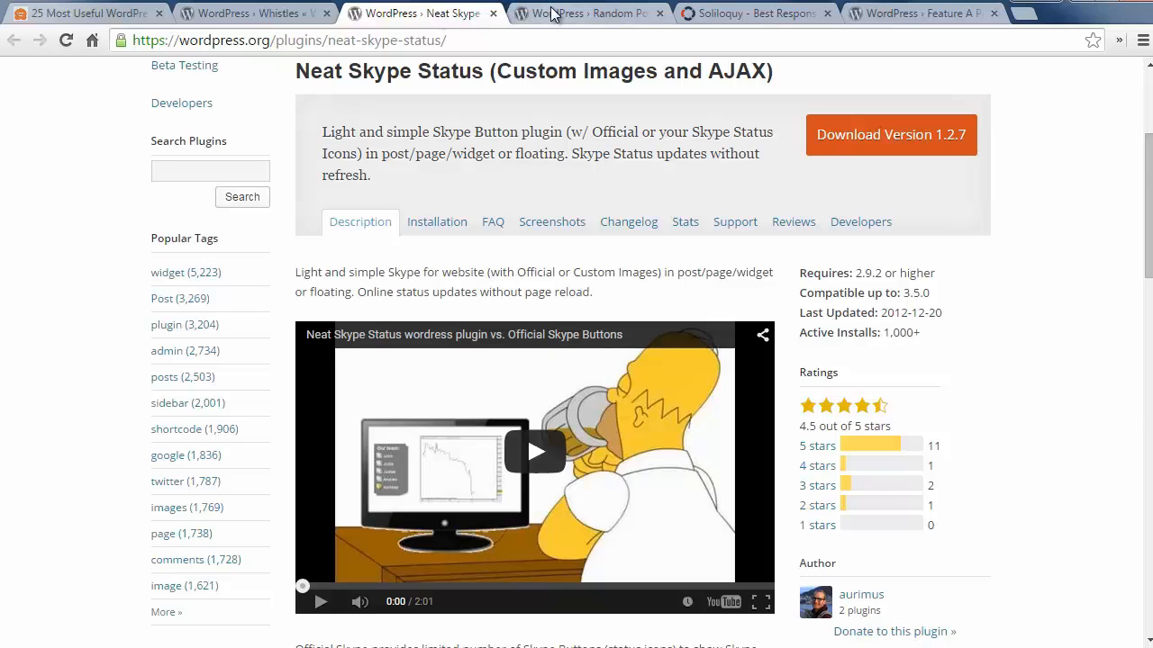
pyautogui.click(585, 13)
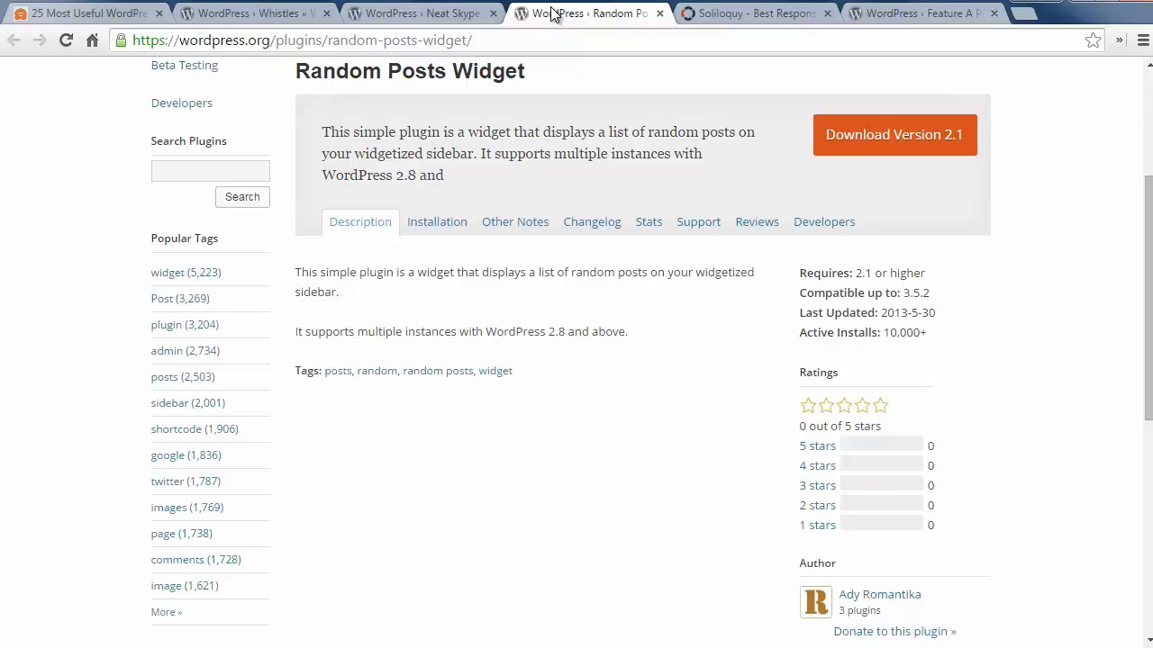
pyautogui.moveTo(734, 9)
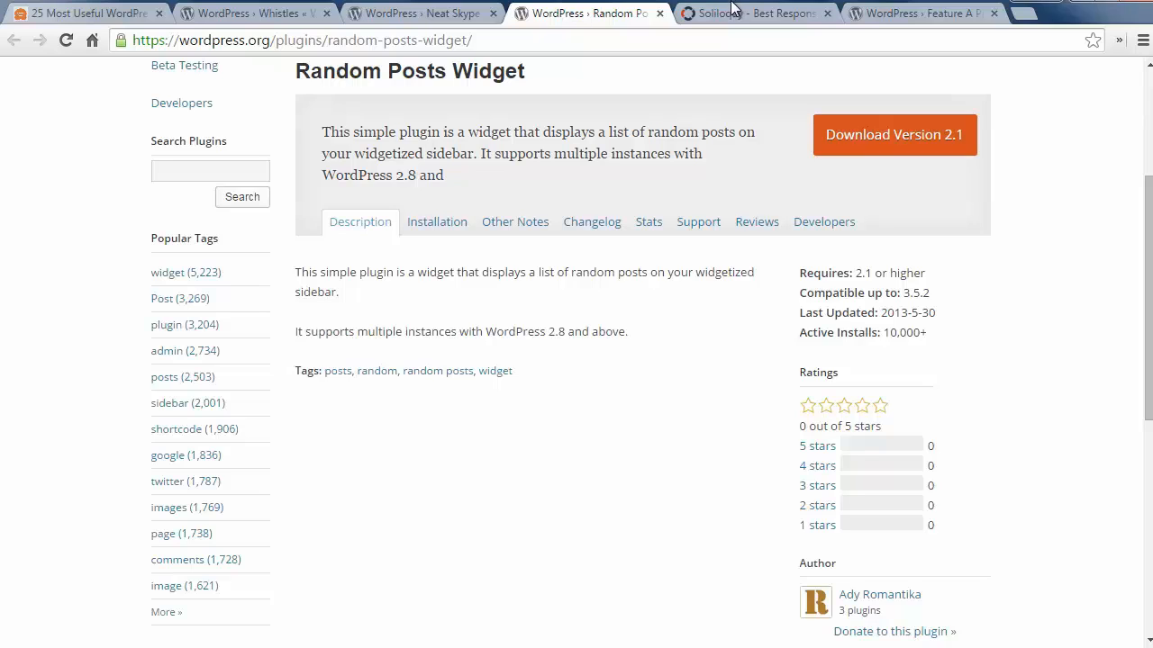
pyautogui.click(755, 13)
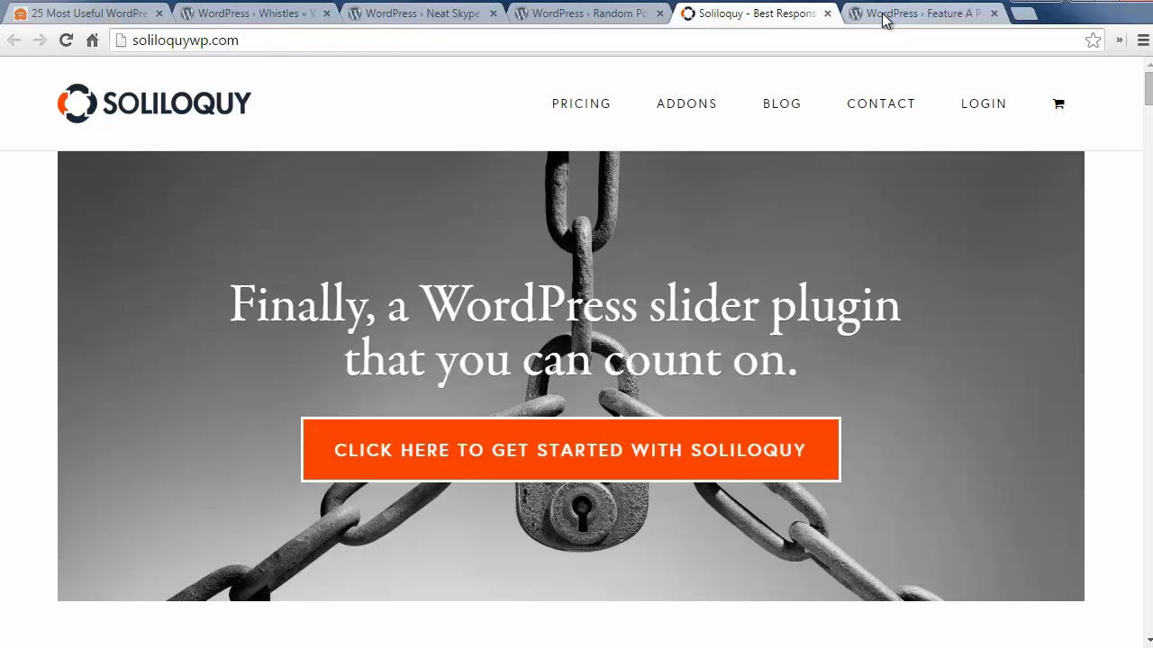
pyautogui.click(918, 13)
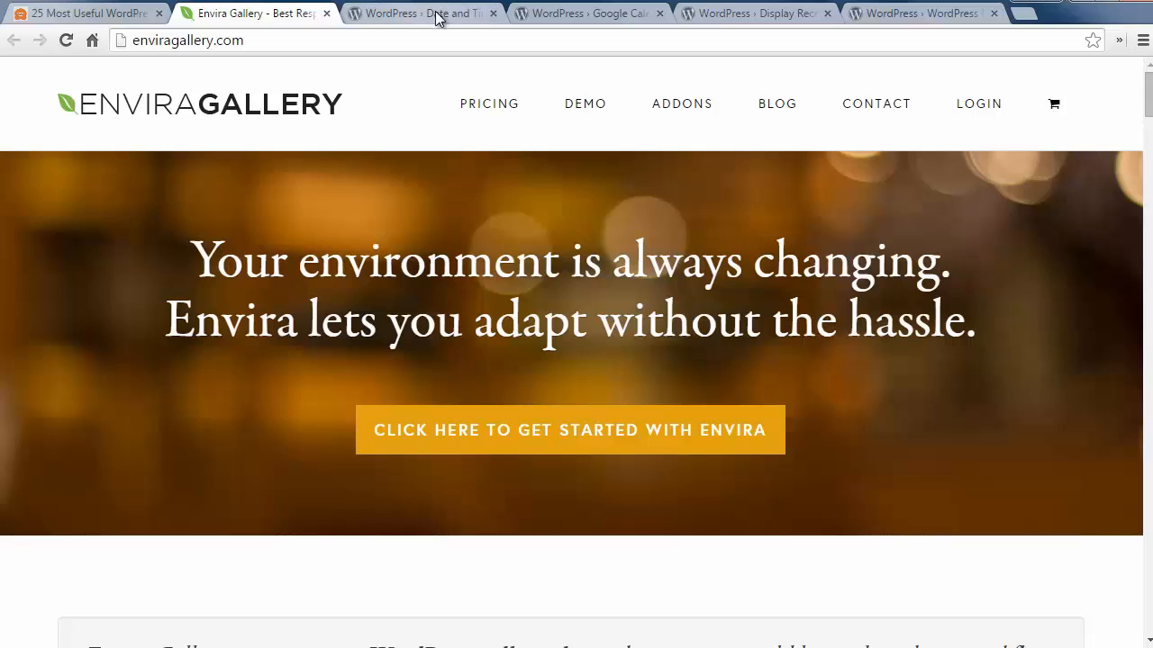
# Tour Date and Time Widget, Google Calendar Events, Display Recently Registered Users, ending on WordPress Popular Posts
pyautogui.click(419, 13)
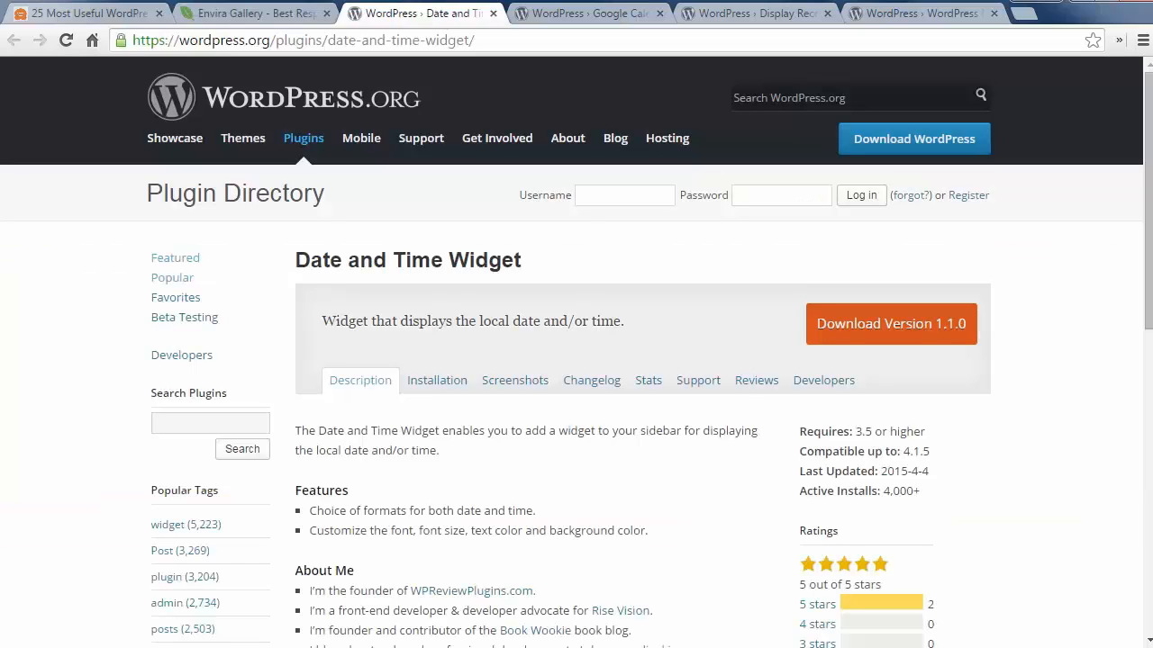
pyautogui.moveTo(592, 21)
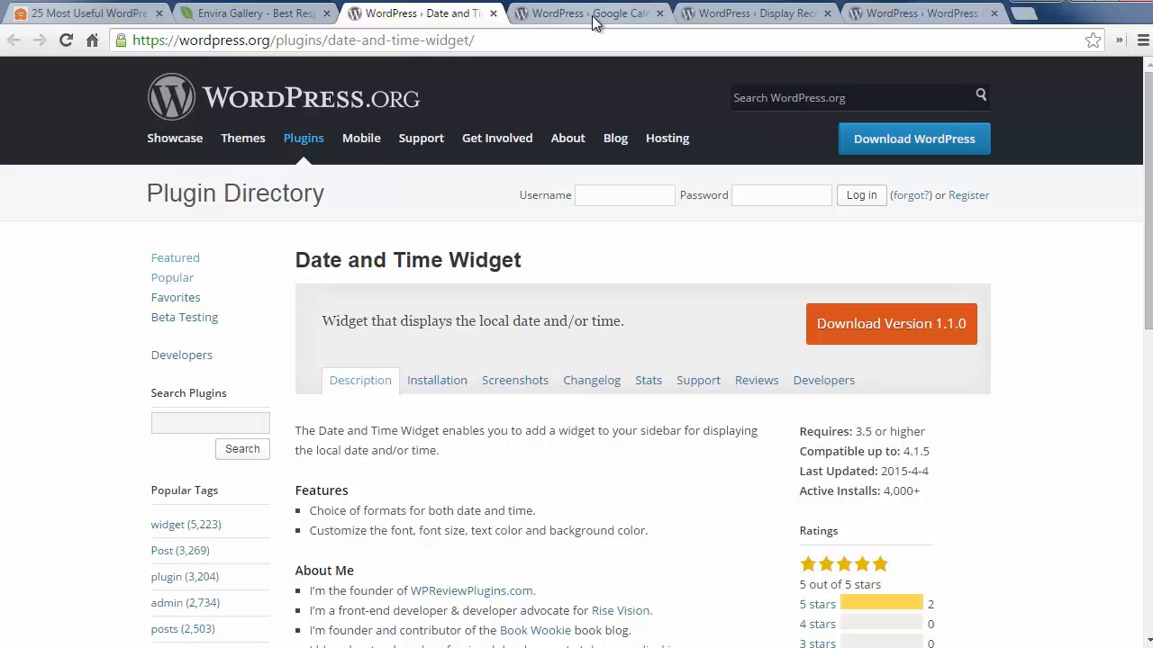
pyautogui.click(585, 13)
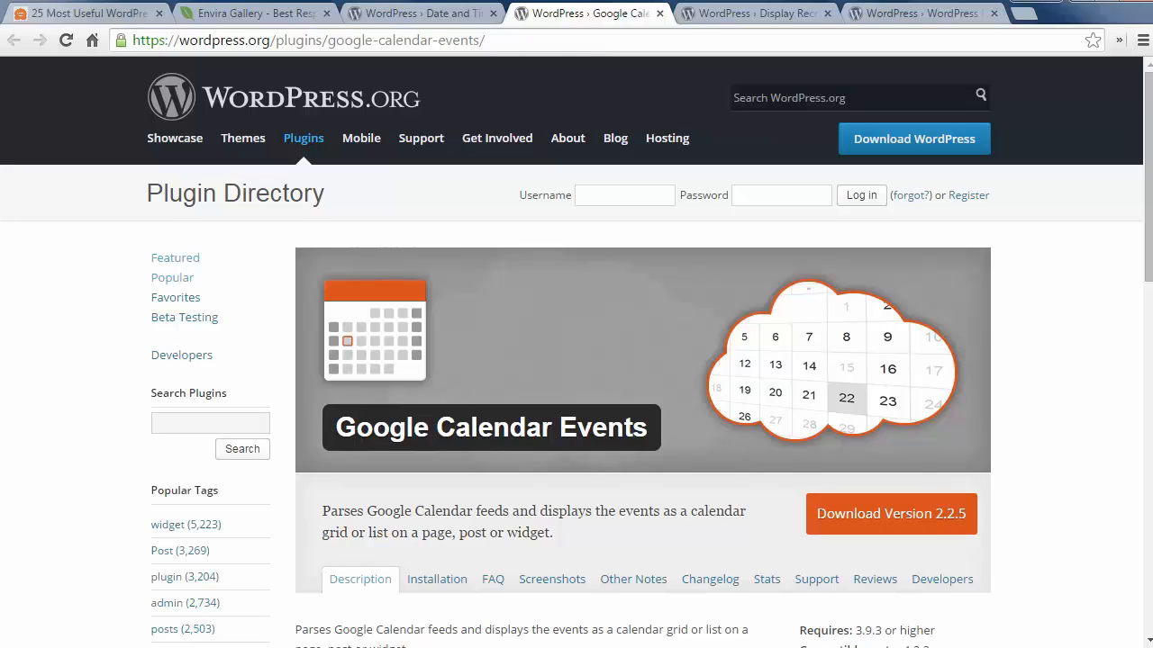
pyautogui.moveTo(743, 6)
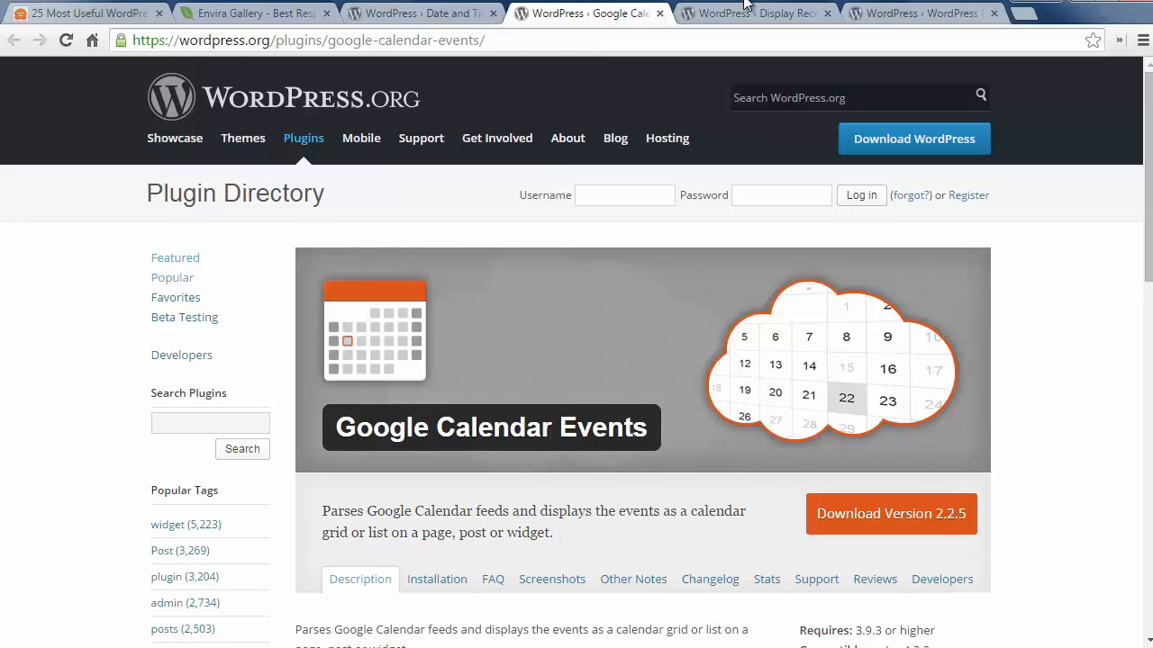
pyautogui.click(752, 13)
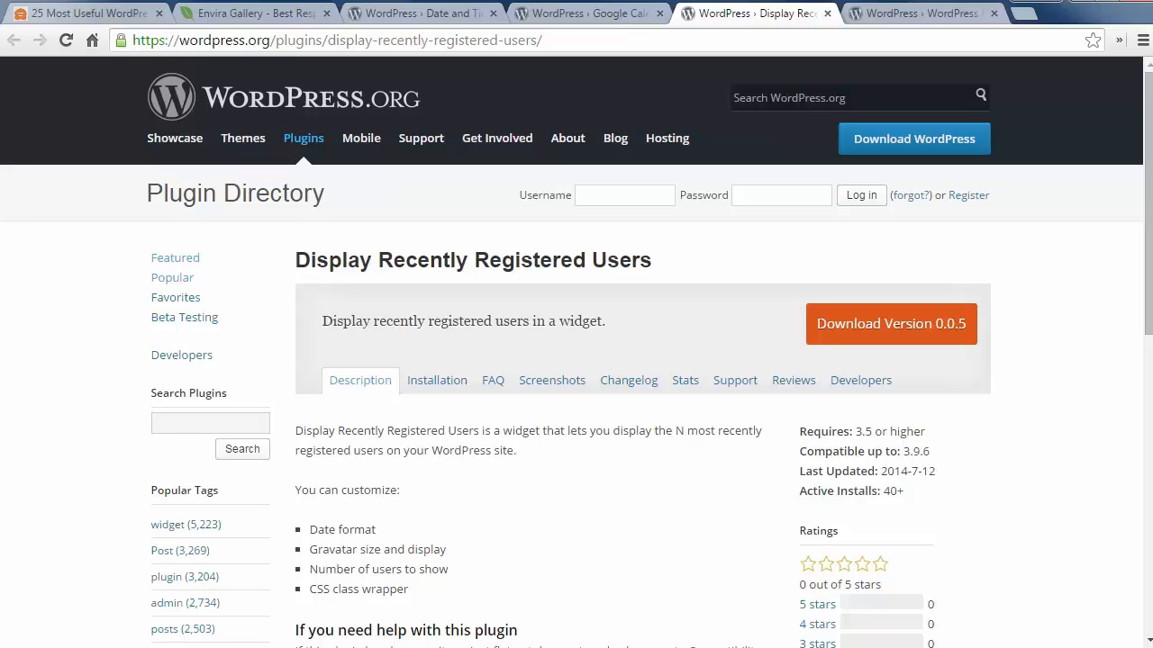
pyautogui.moveTo(919, 13)
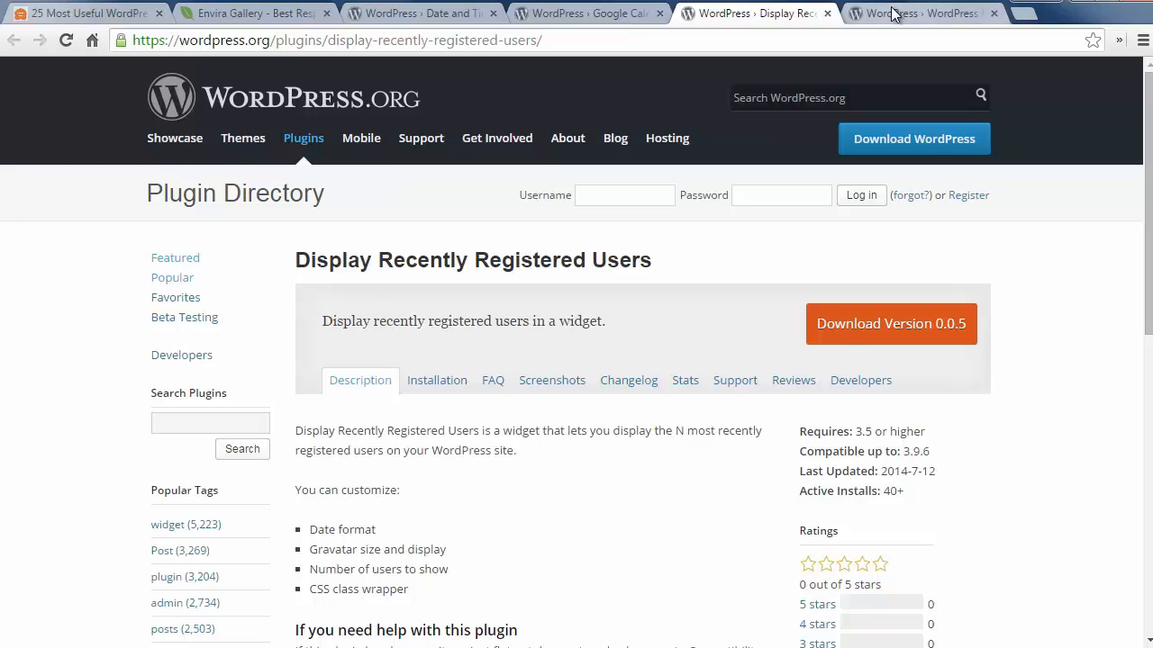
pyautogui.click(918, 13)
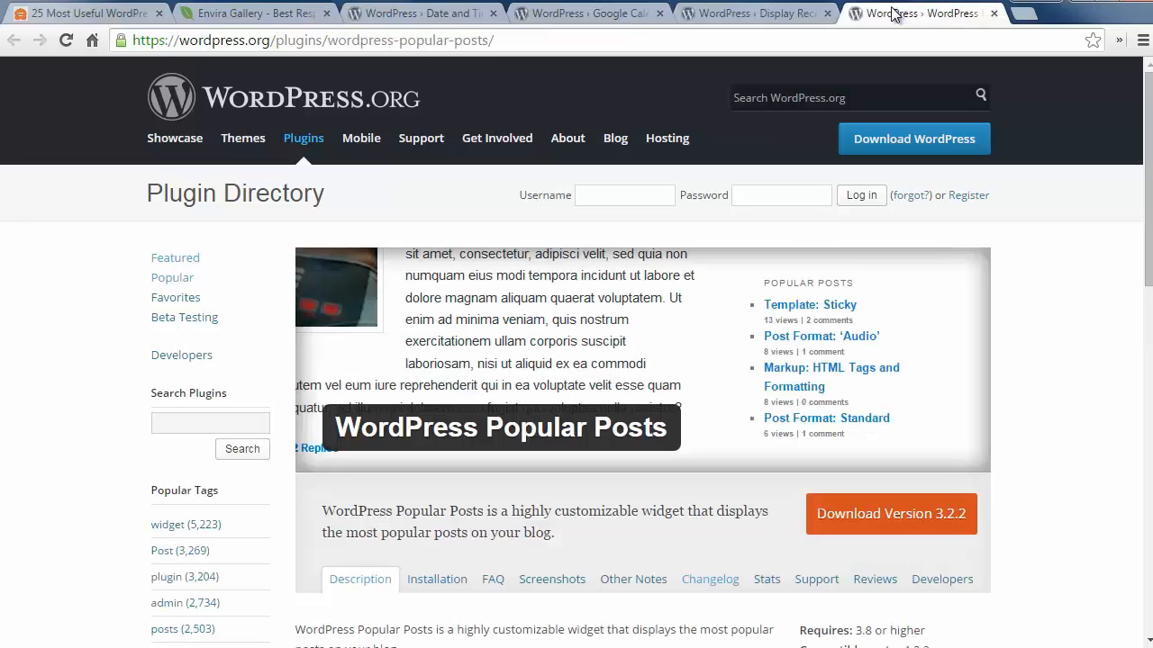